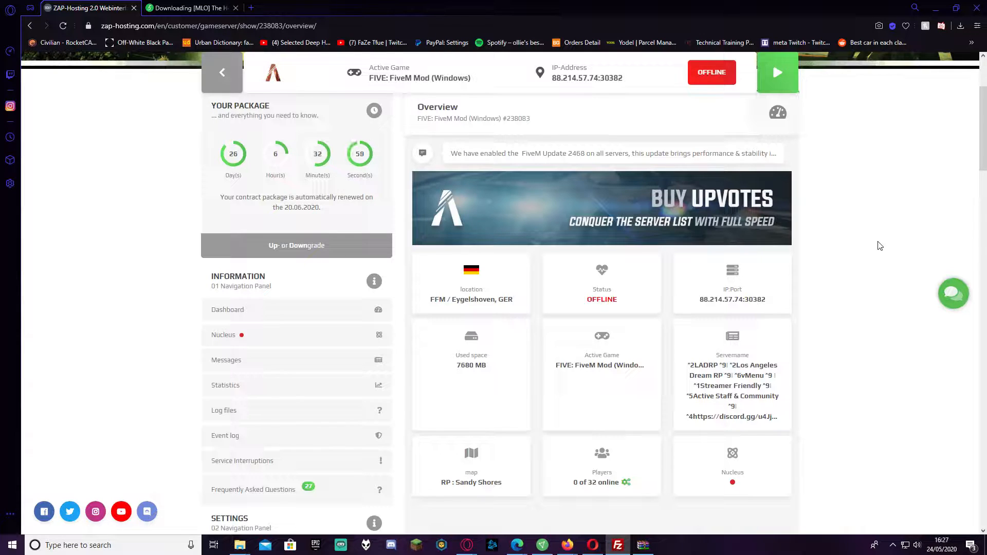
Quickconnect to the ZAP-Hosting game server over FTP using the entered host, username, password and port.
{"action": "left_click", "coordinate": [617, 545]}
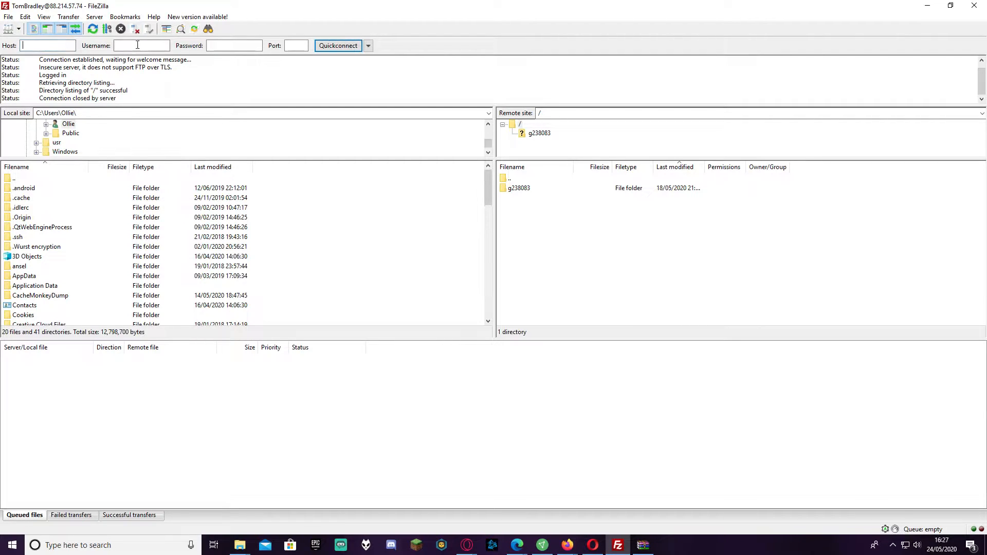